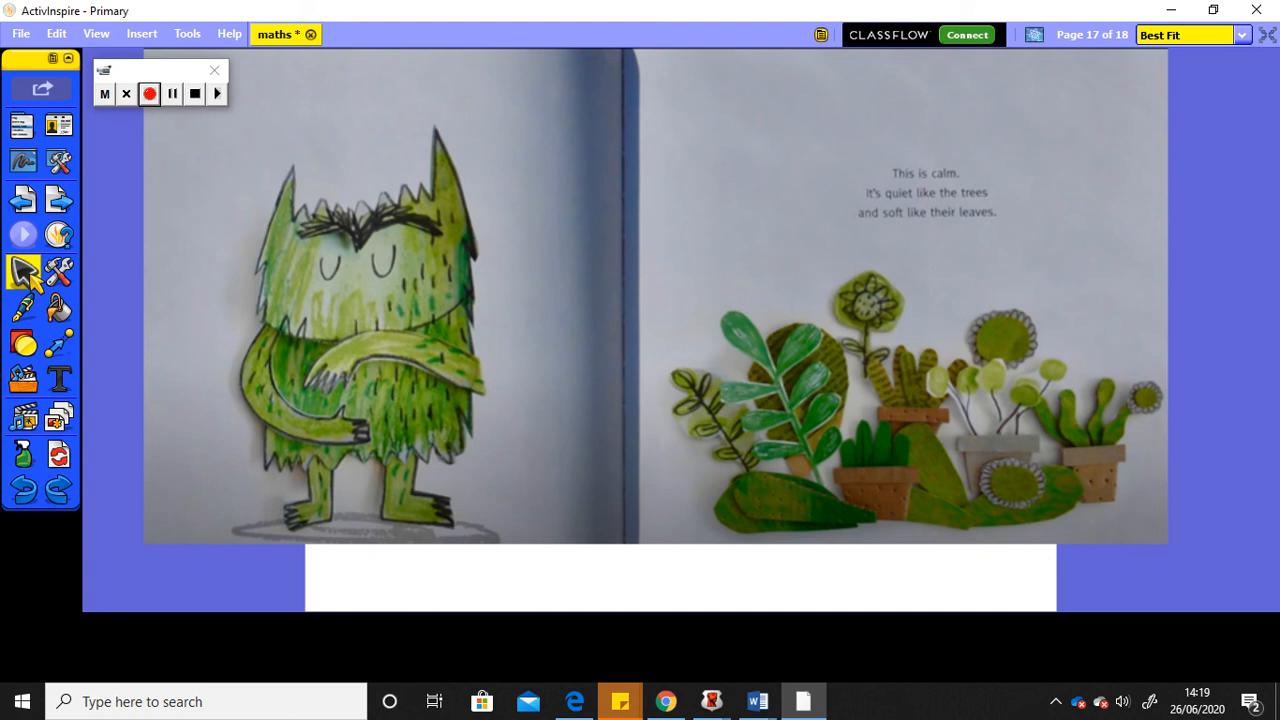
mouse_move(248, 375)
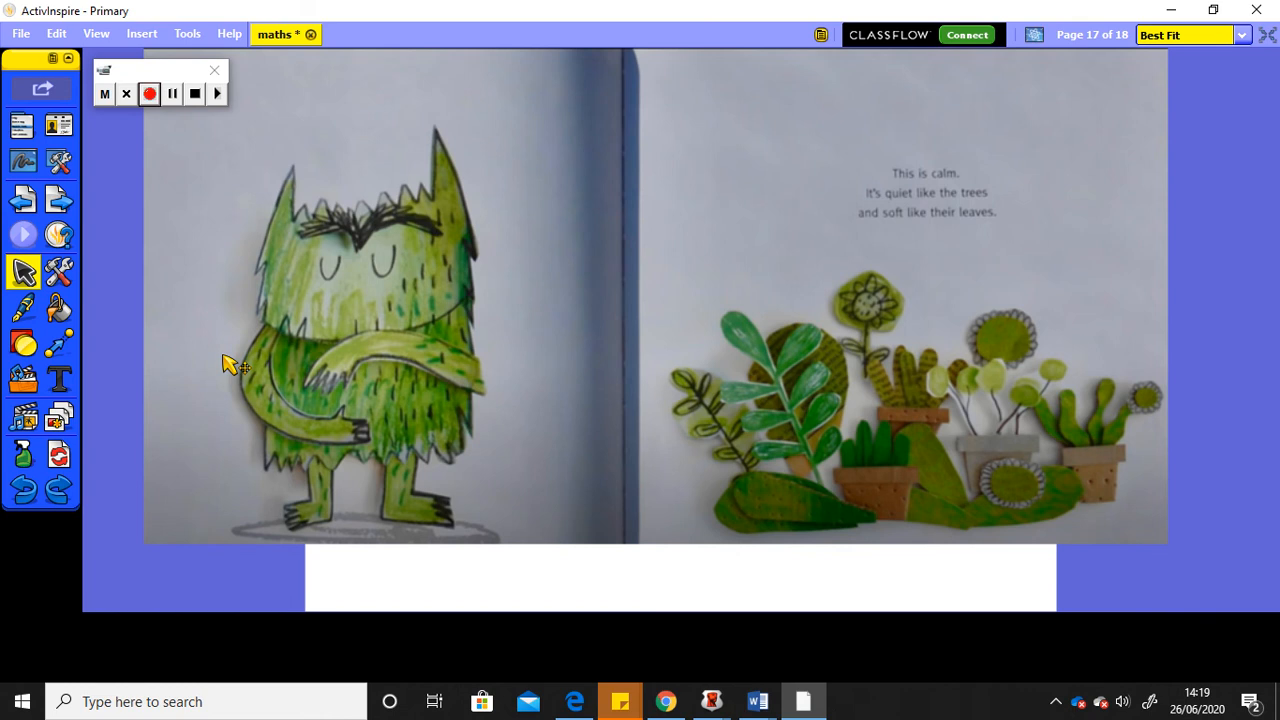
mouse_move(58, 200)
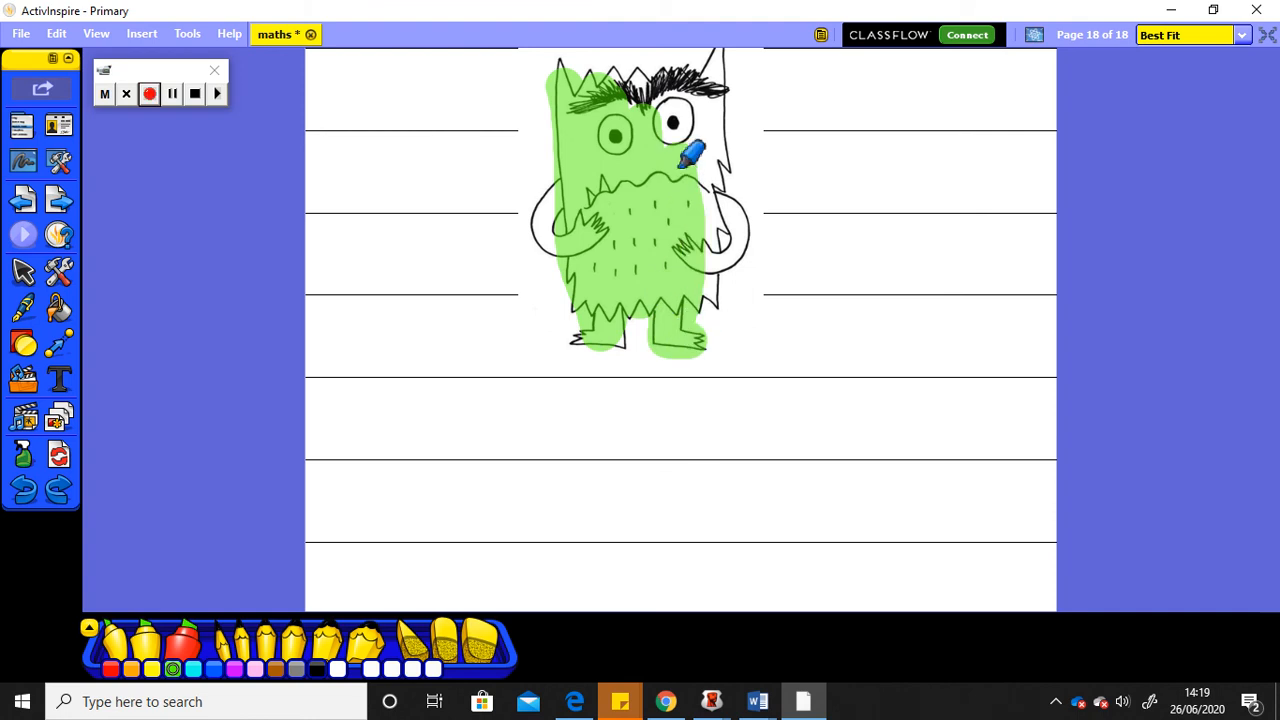
Colour the whole monster drawing on page 18 with the green highlighter.
drag(690, 150, 730, 200)
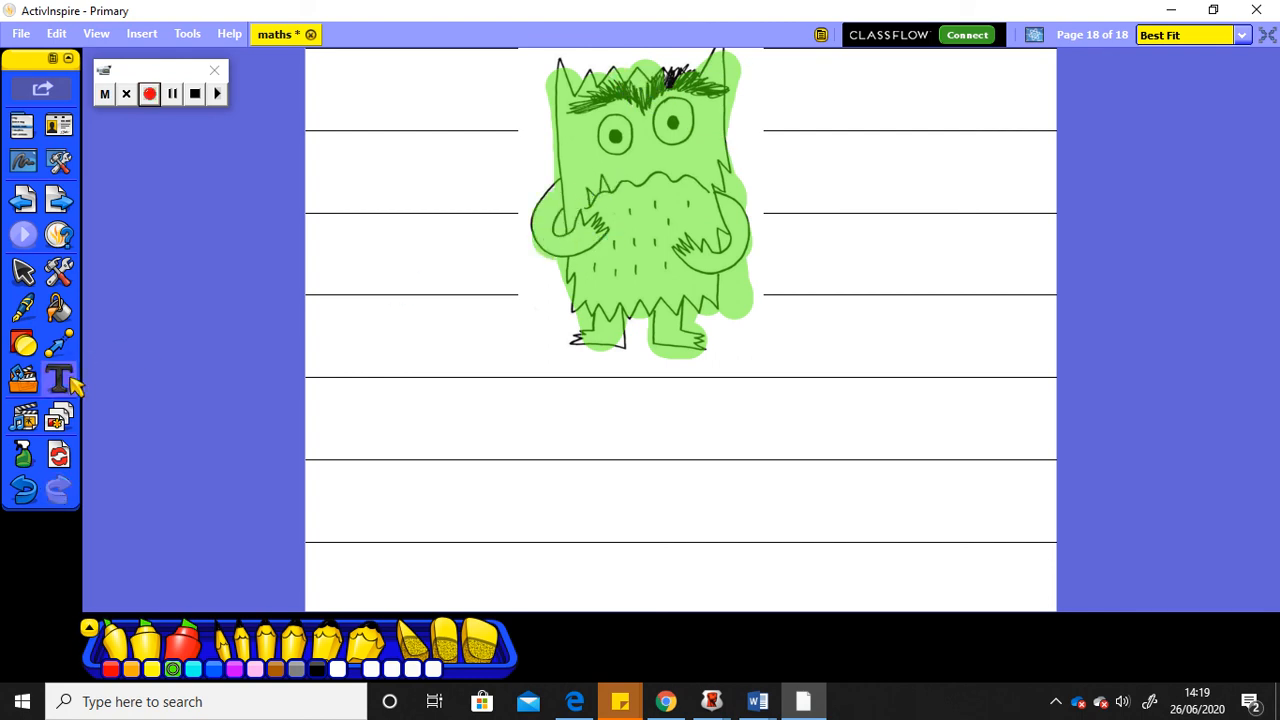
Turn on the Text tool, with Sassoon Penpals at size 72.
click(60, 378)
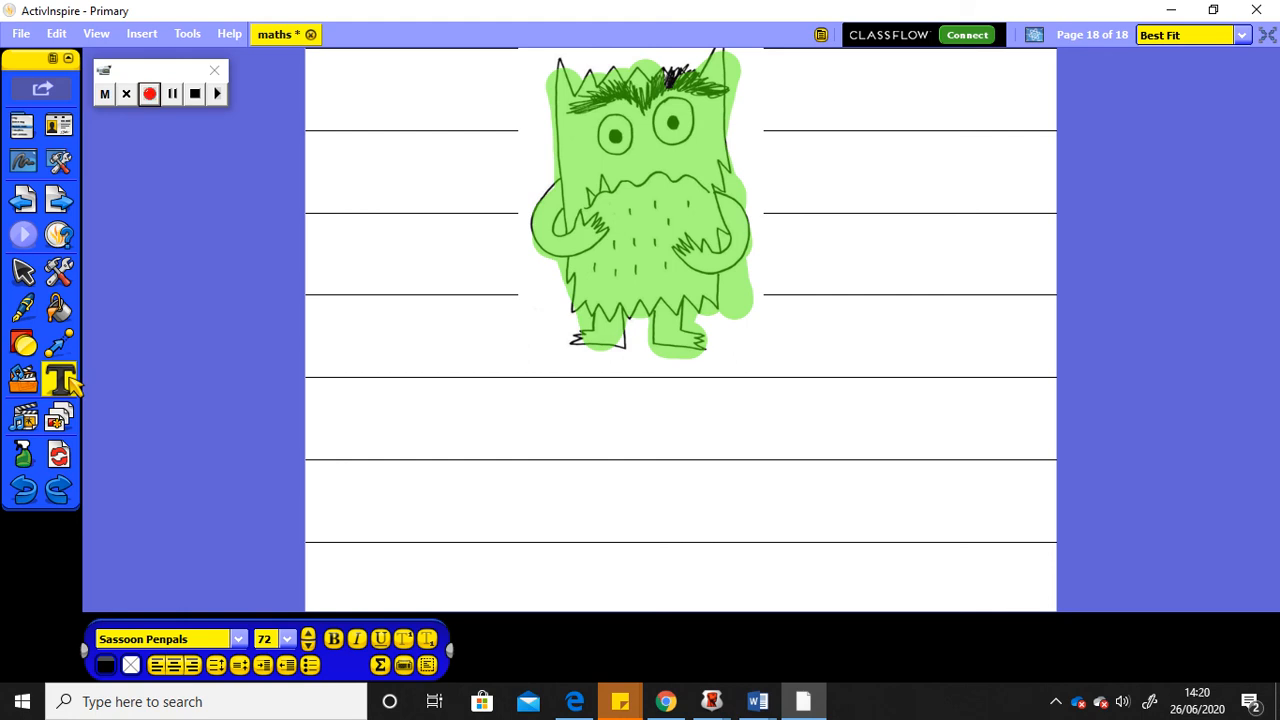
mouse_move(60, 378)
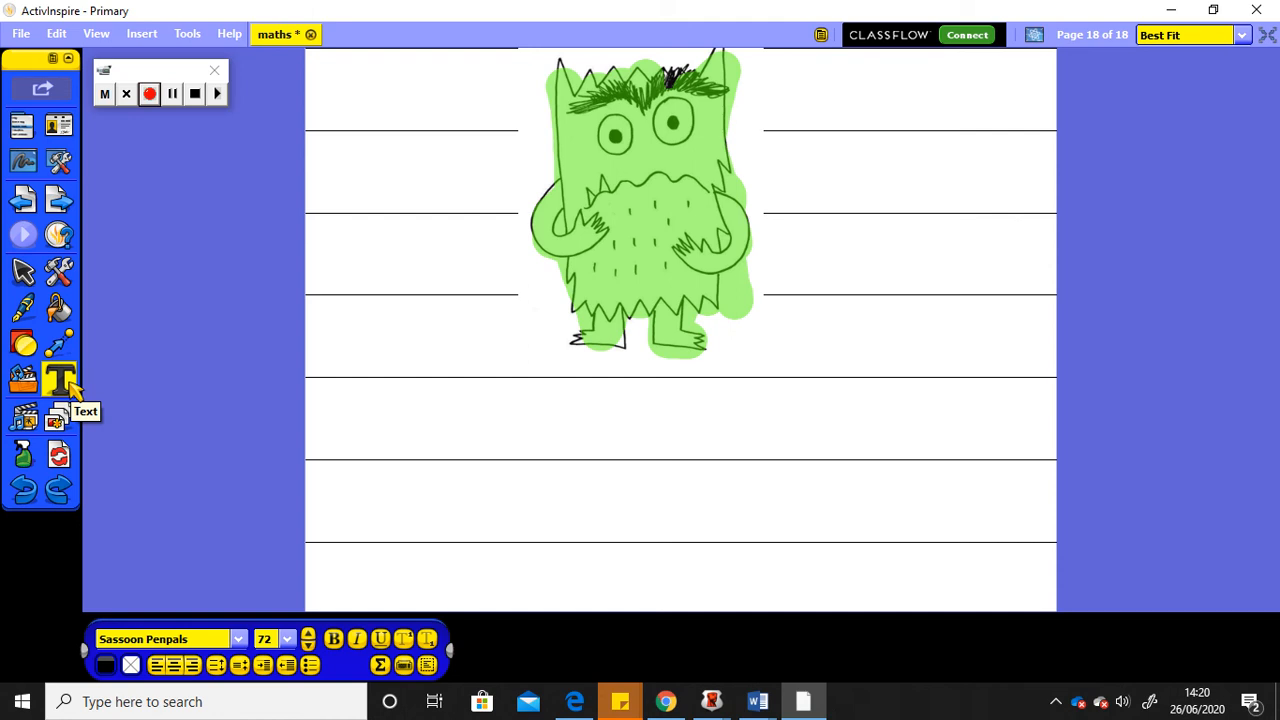
click(60, 378)
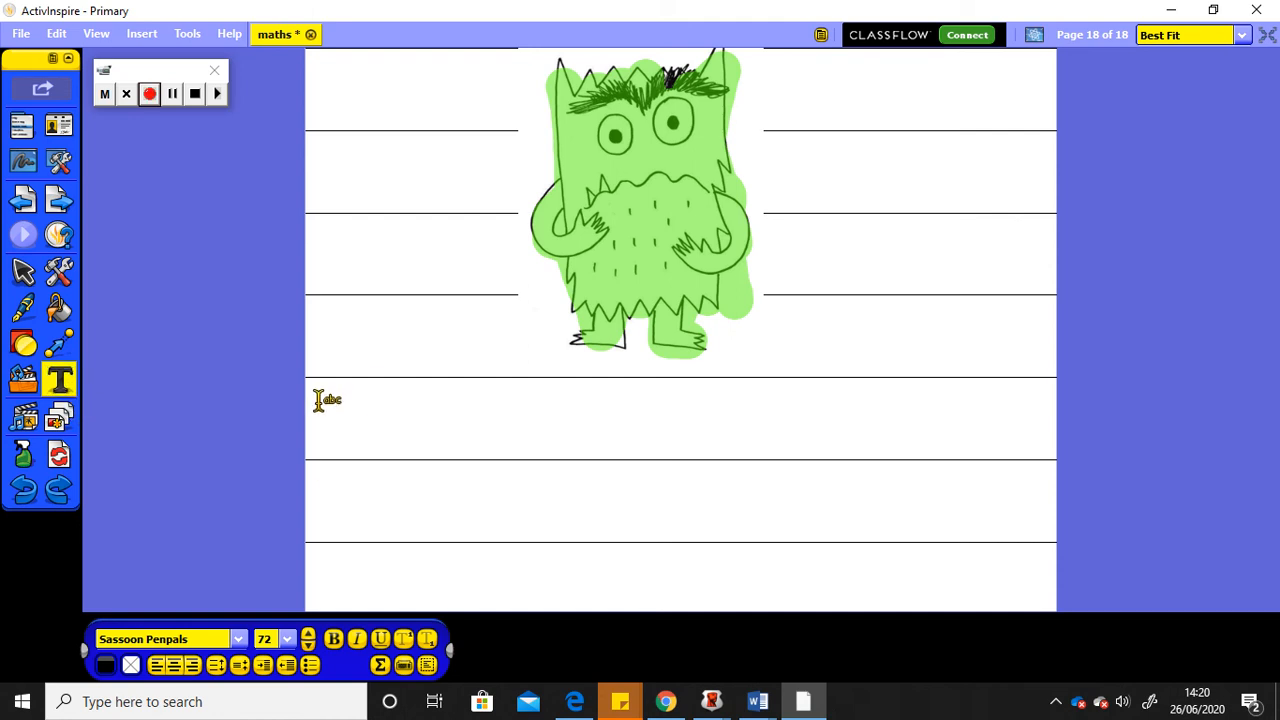
Type 'I feel calm when I walk outside.' on the ruled line below the monster.
click(325, 400)
text(I)
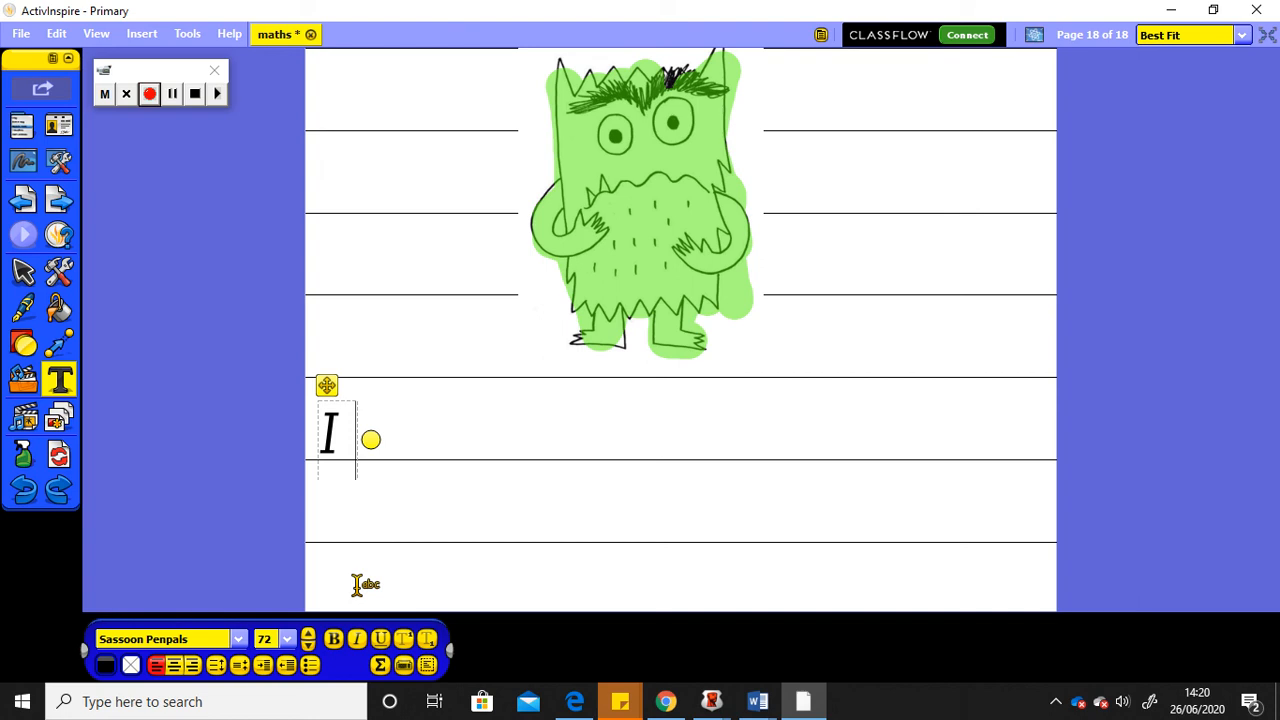
text(fee)
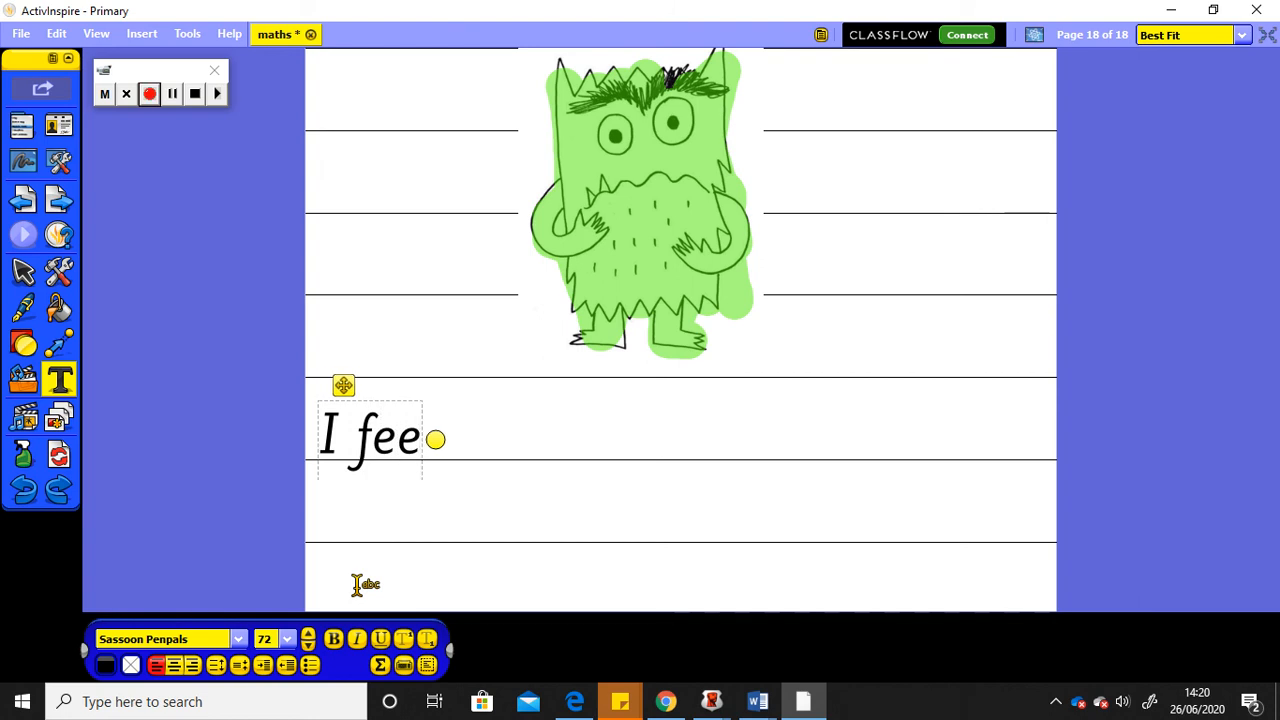
text(l)
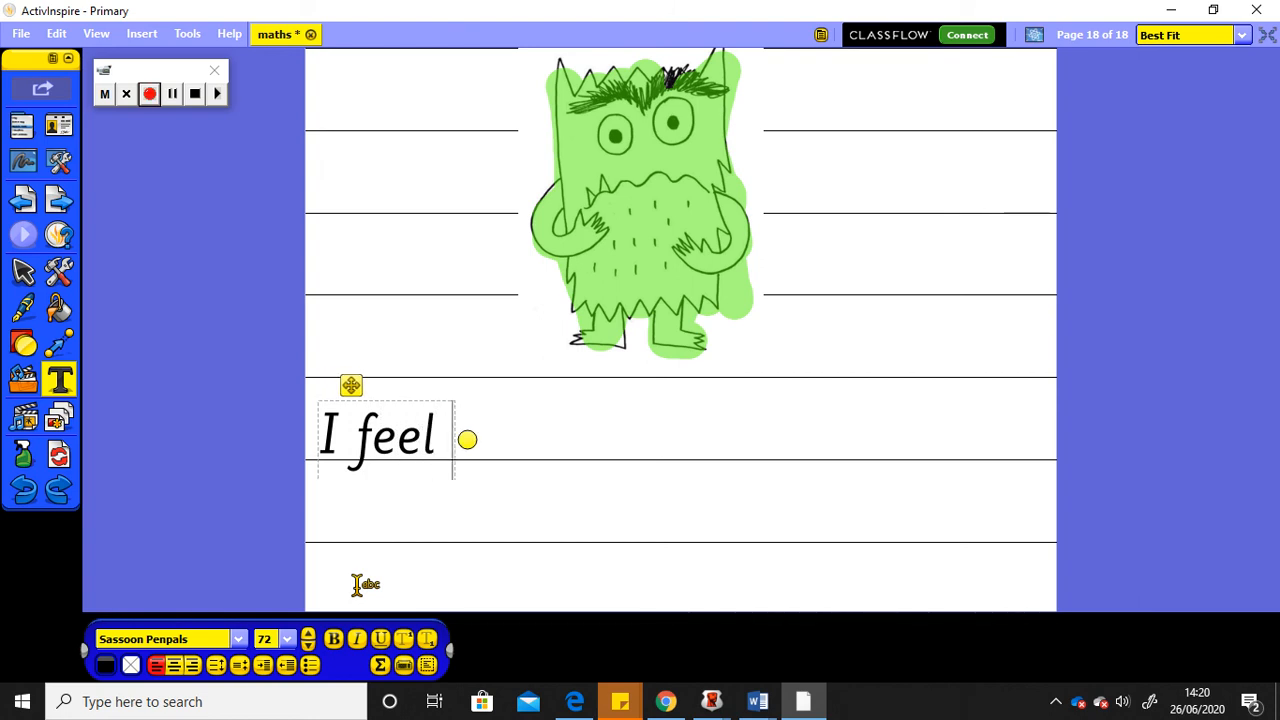
text(cal)
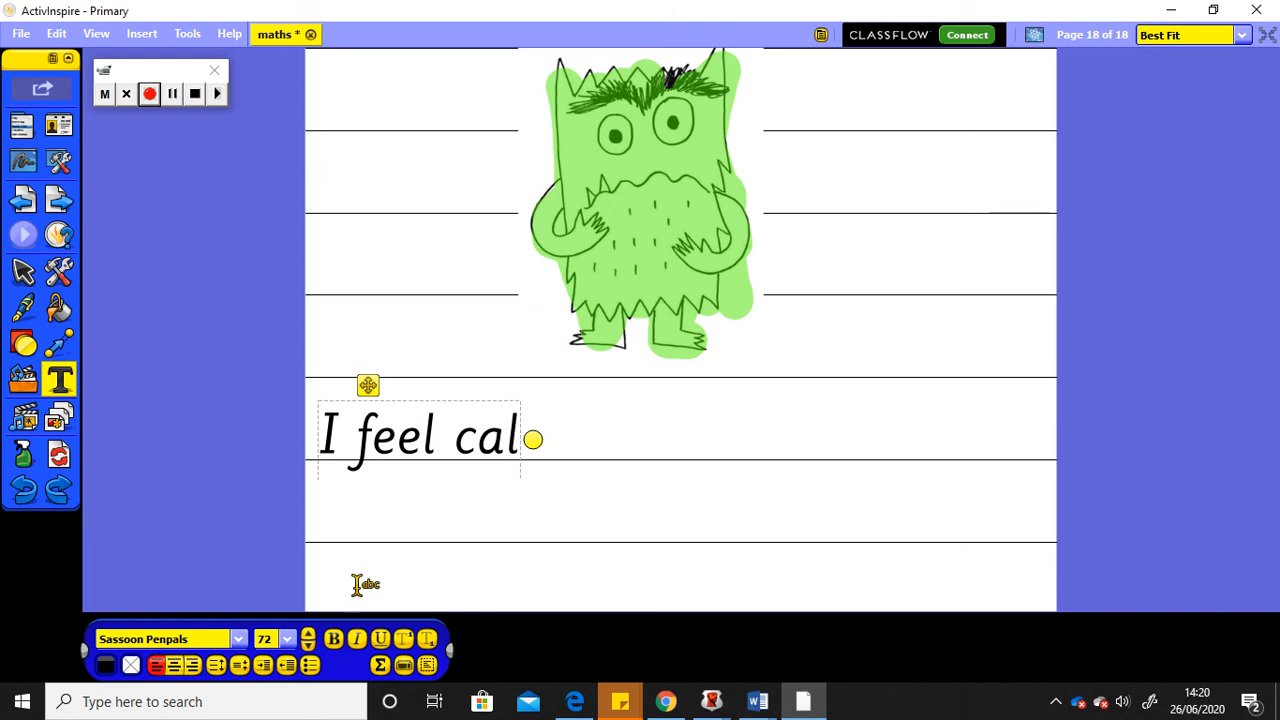
text(m whe)
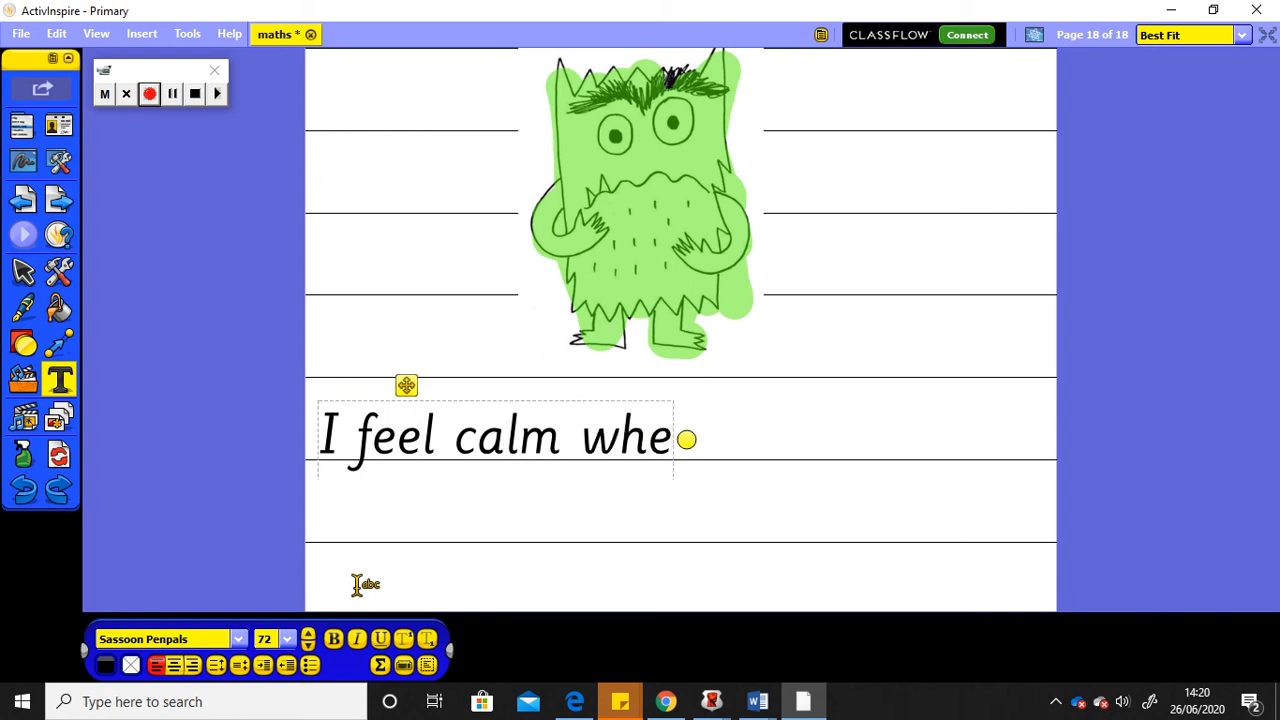
text(n)
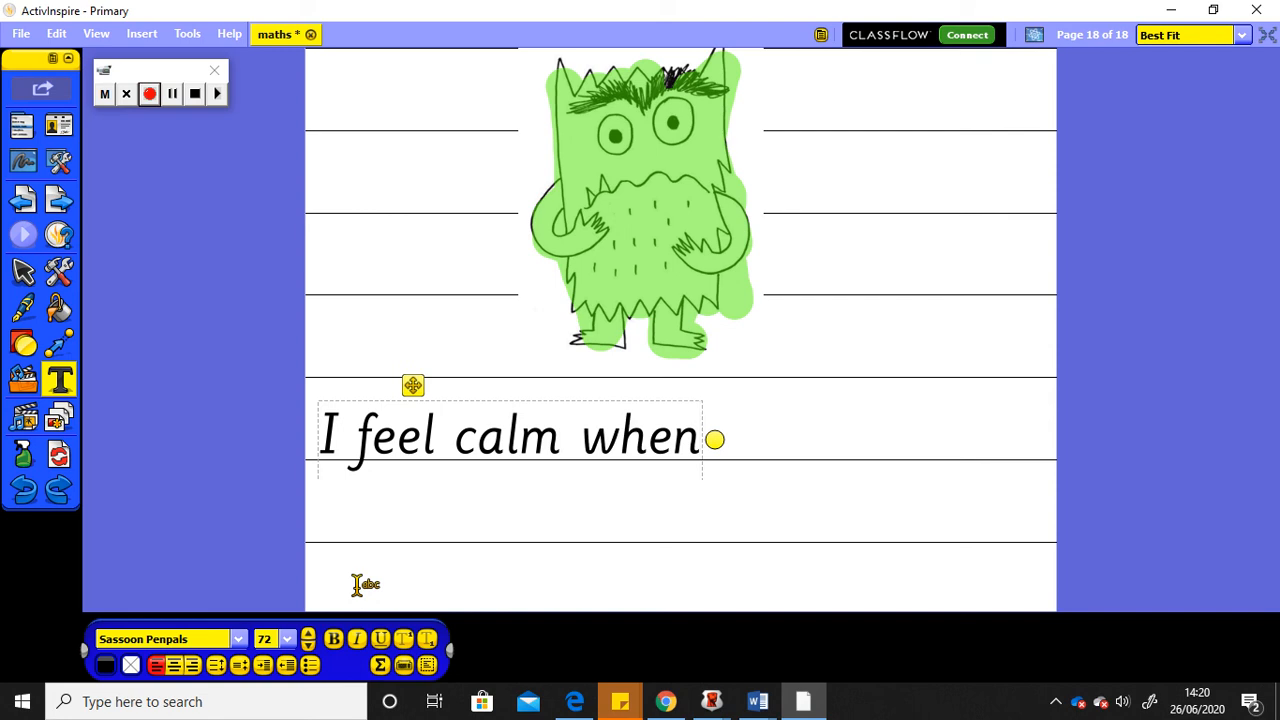
text(I)
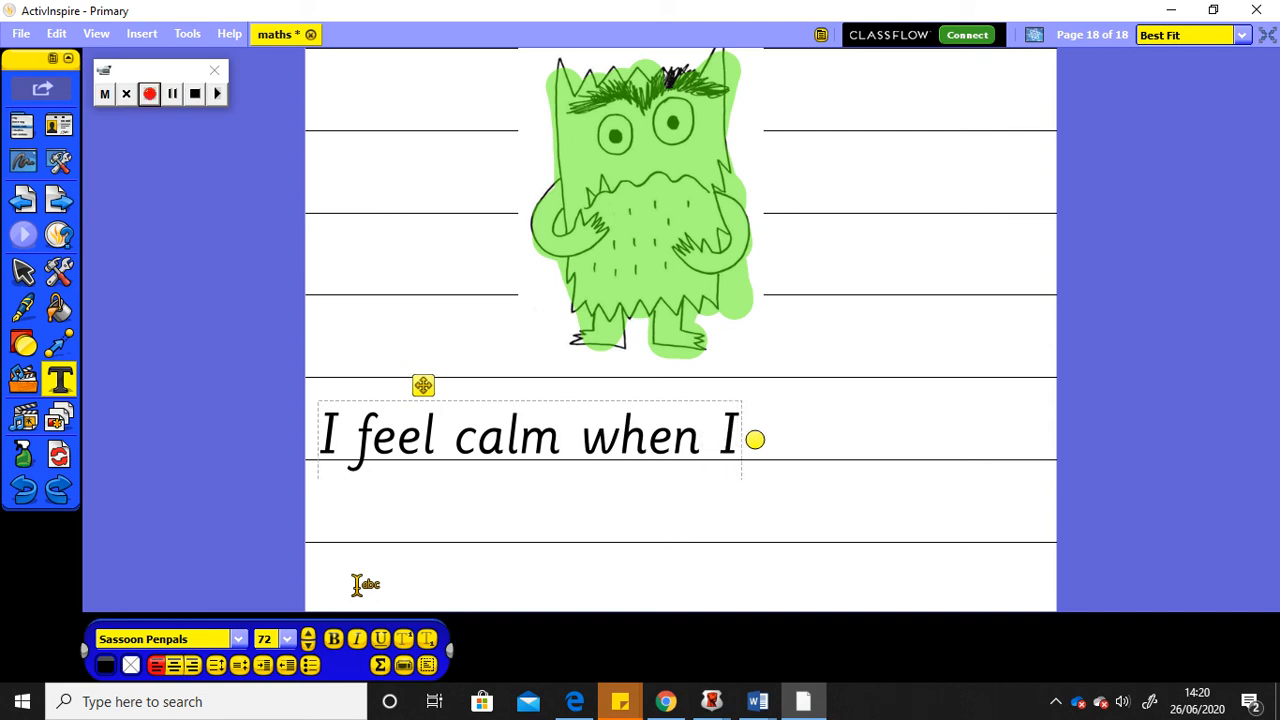
text(wal)
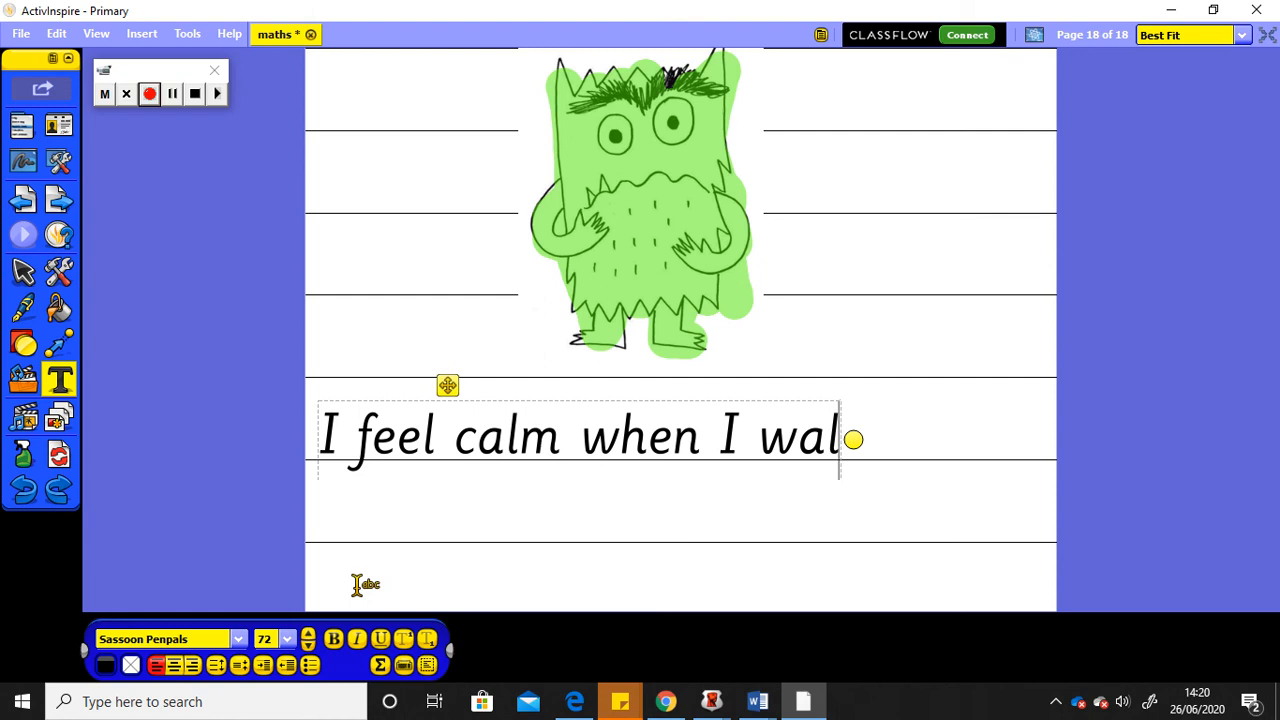
text(k outs)
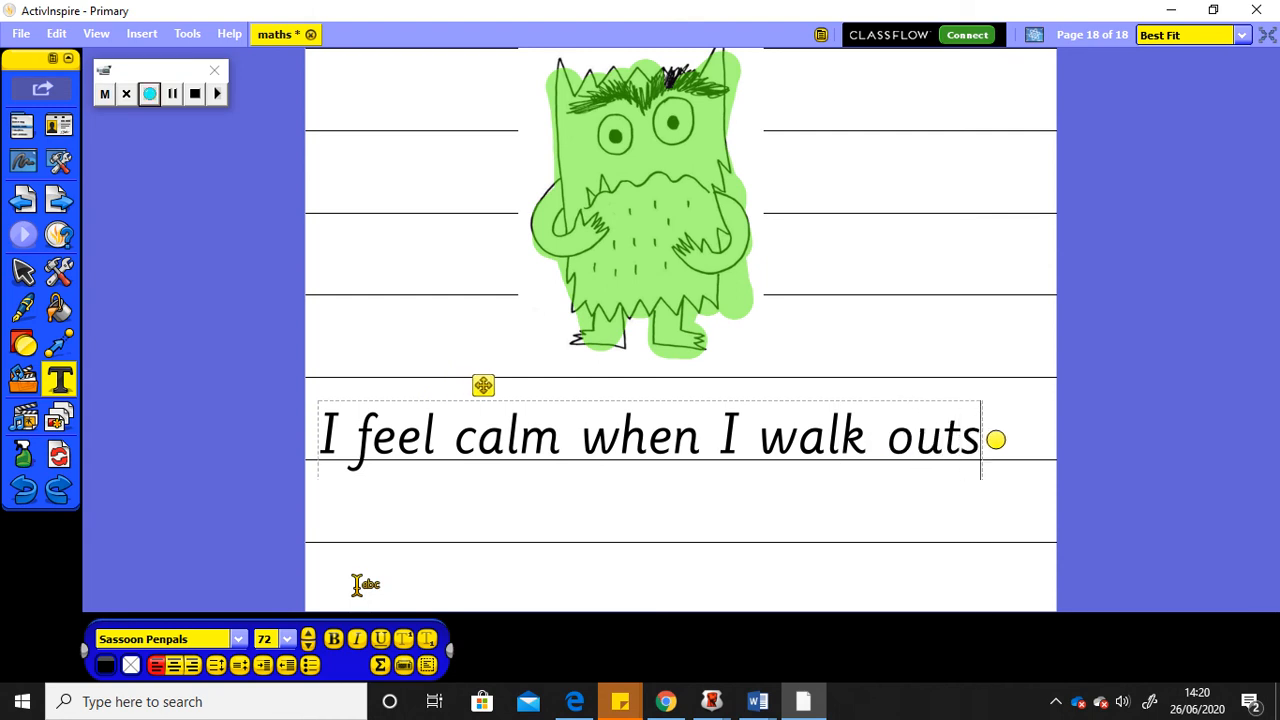
text(ide.)
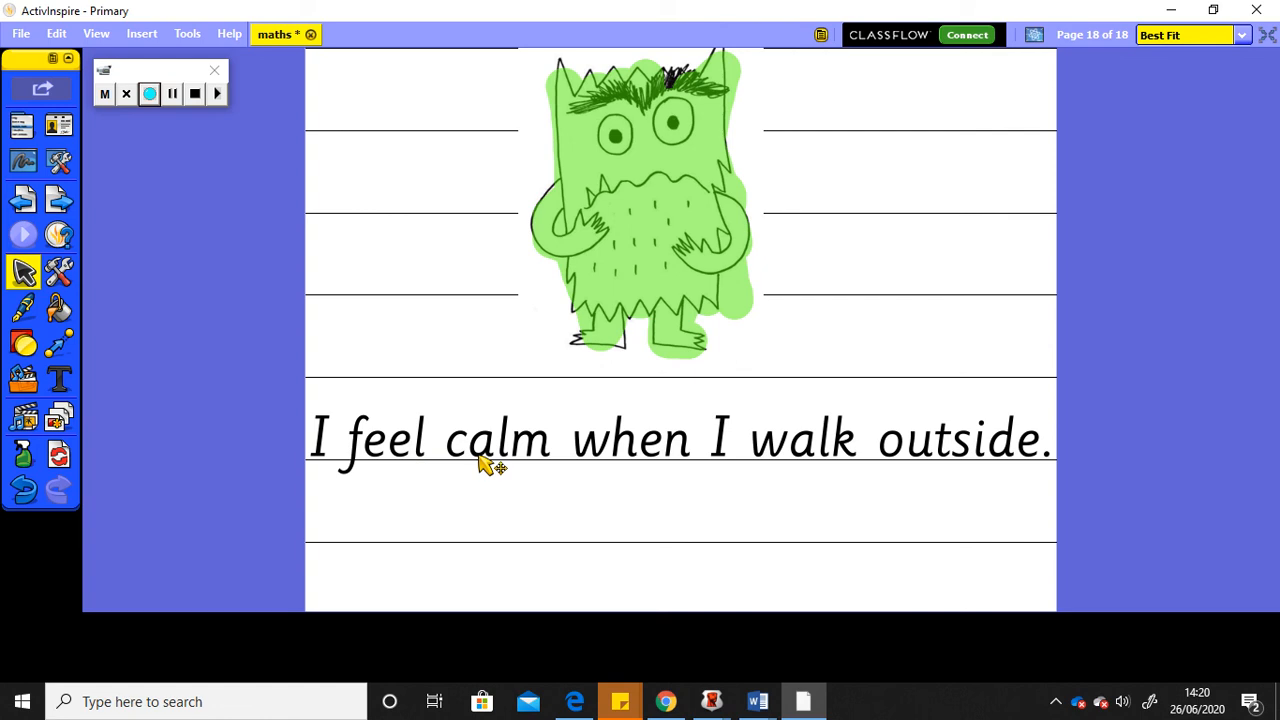
mouse_move(1050, 470)
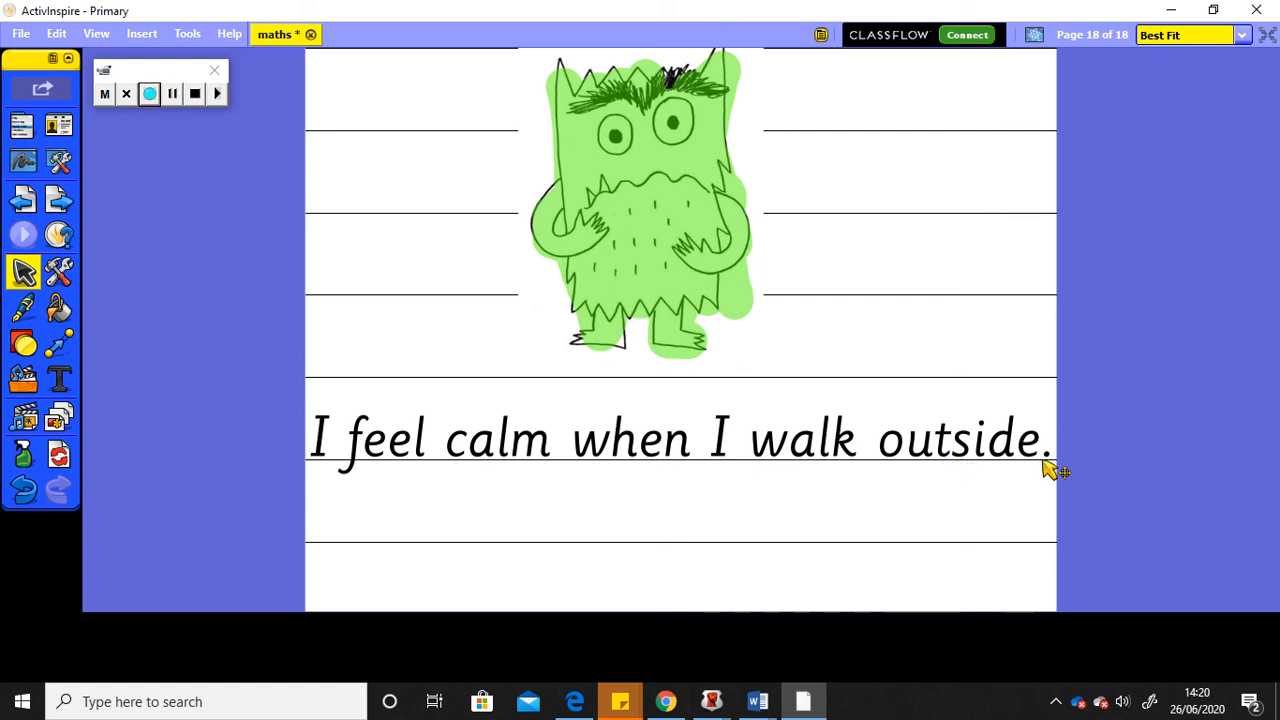
mouse_move(1058, 503)
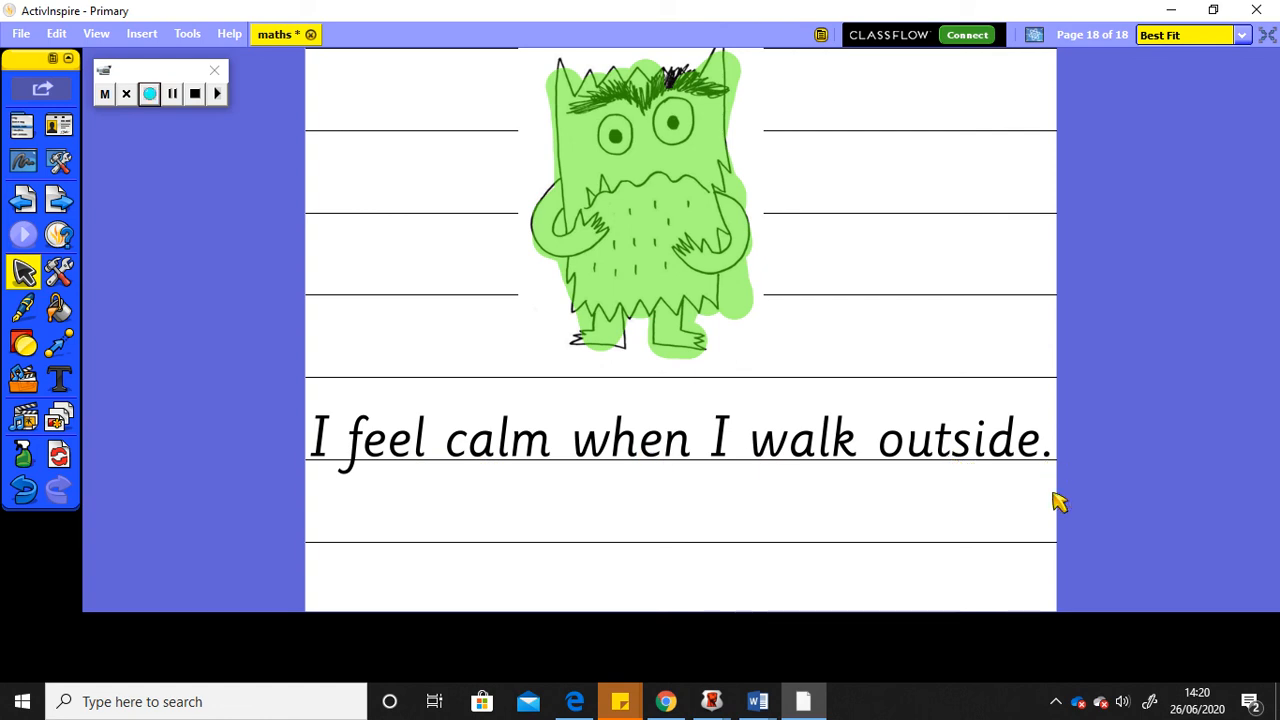